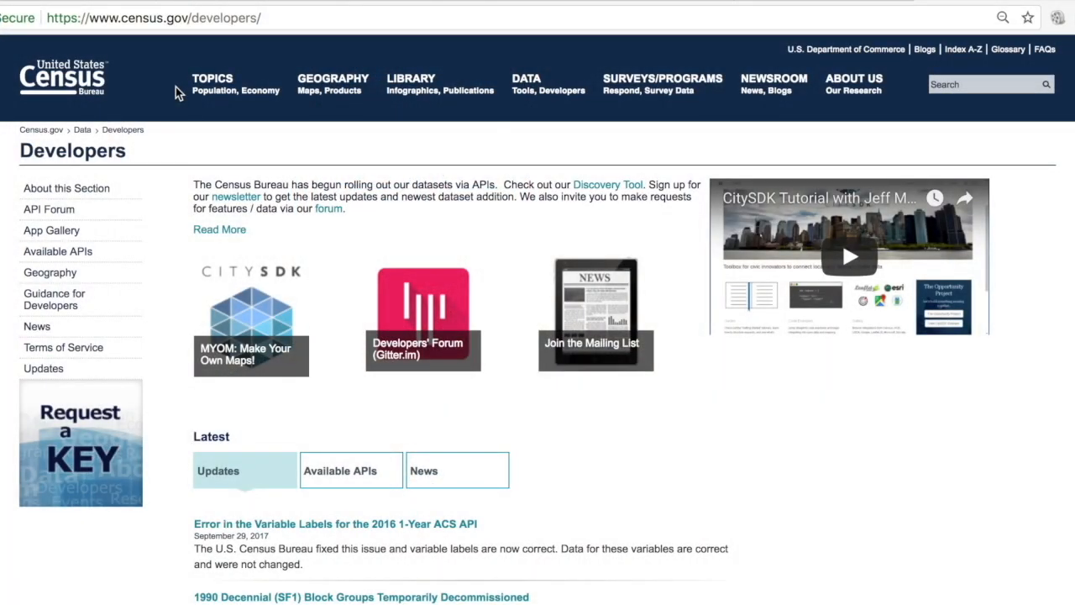
mouse_move(36, 272)
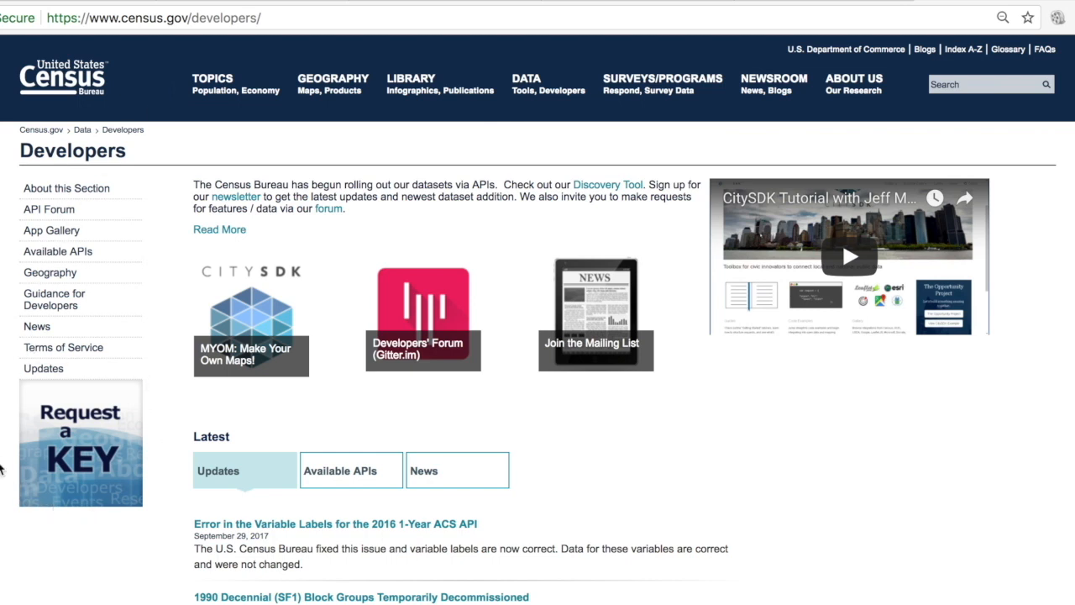
mouse_move(150, 420)
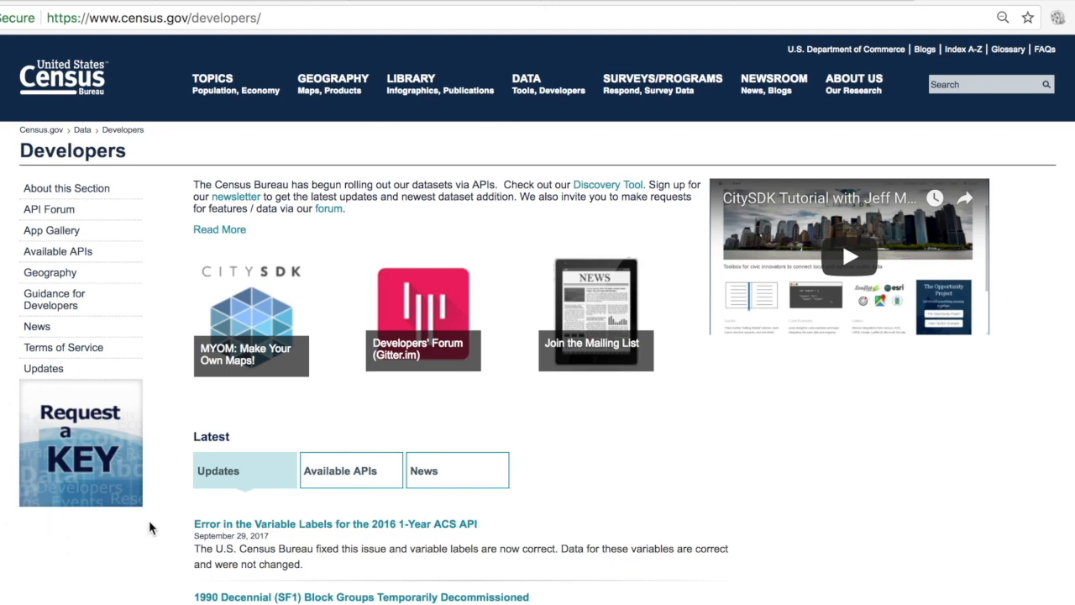
mouse_move(128, 422)
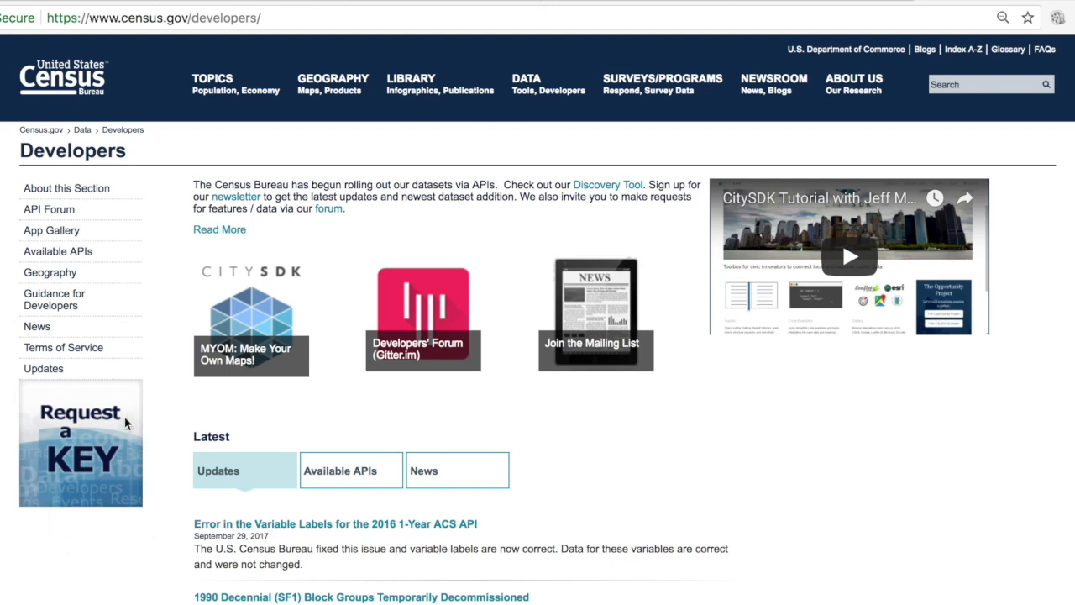
mouse_move(101, 431)
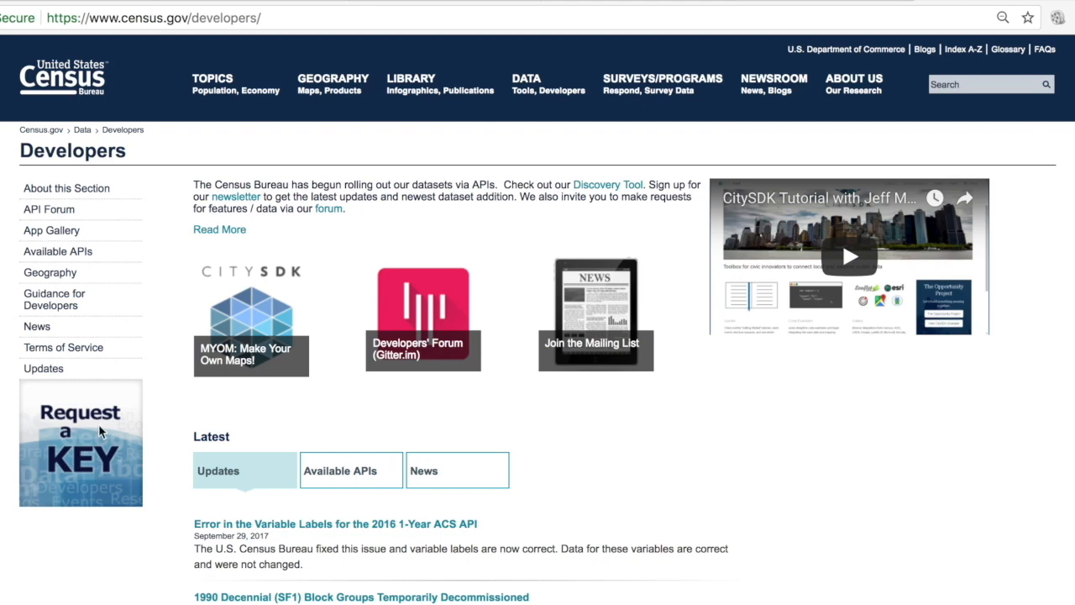
mouse_move(72, 252)
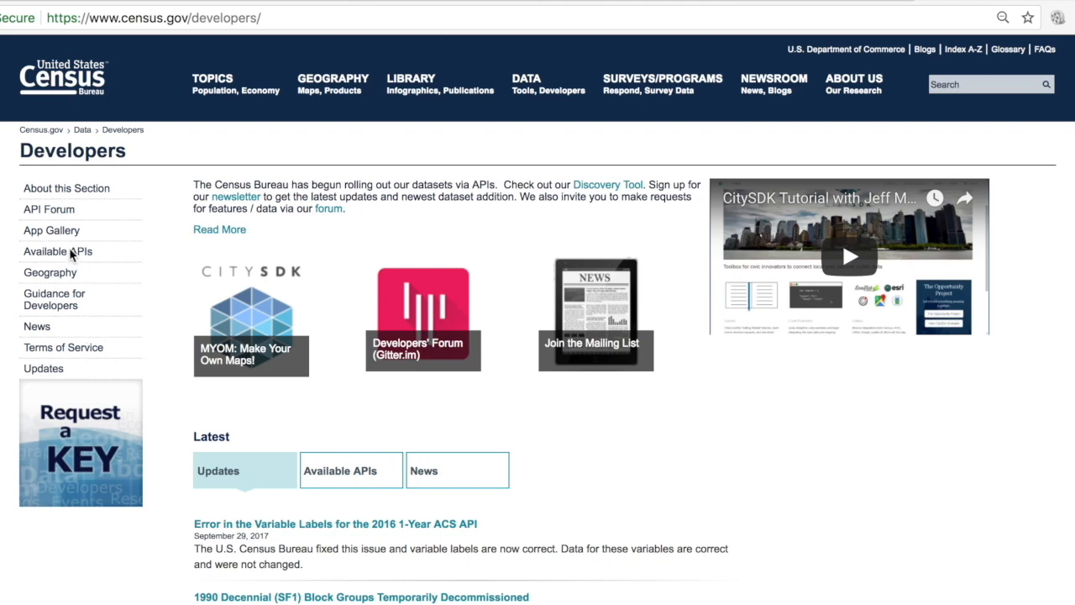
Open the Available APIs list from the Developers sidebar
left_click(57, 251)
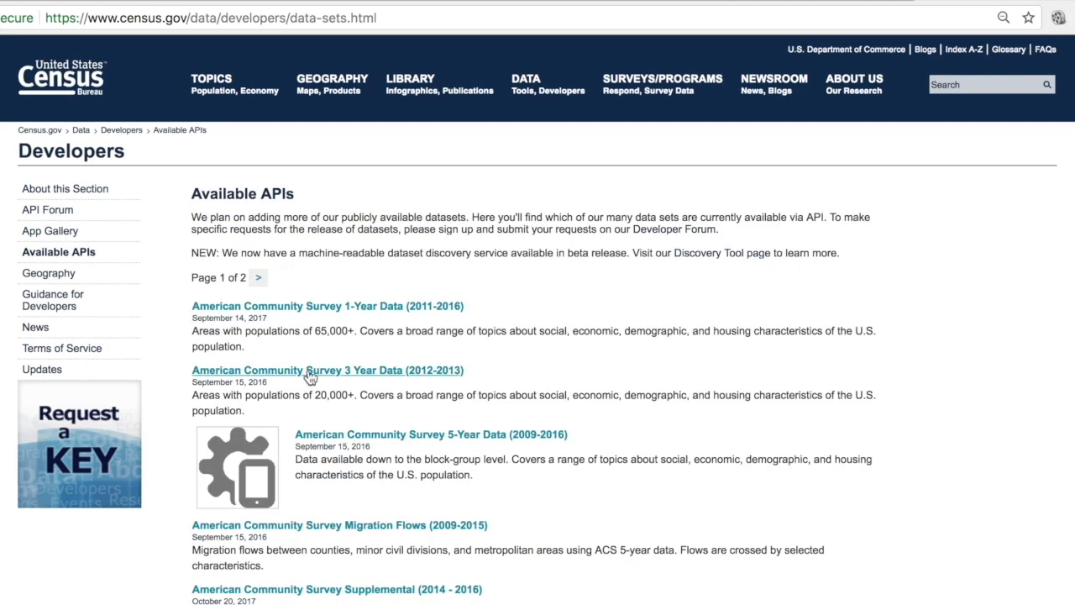
mouse_move(336, 444)
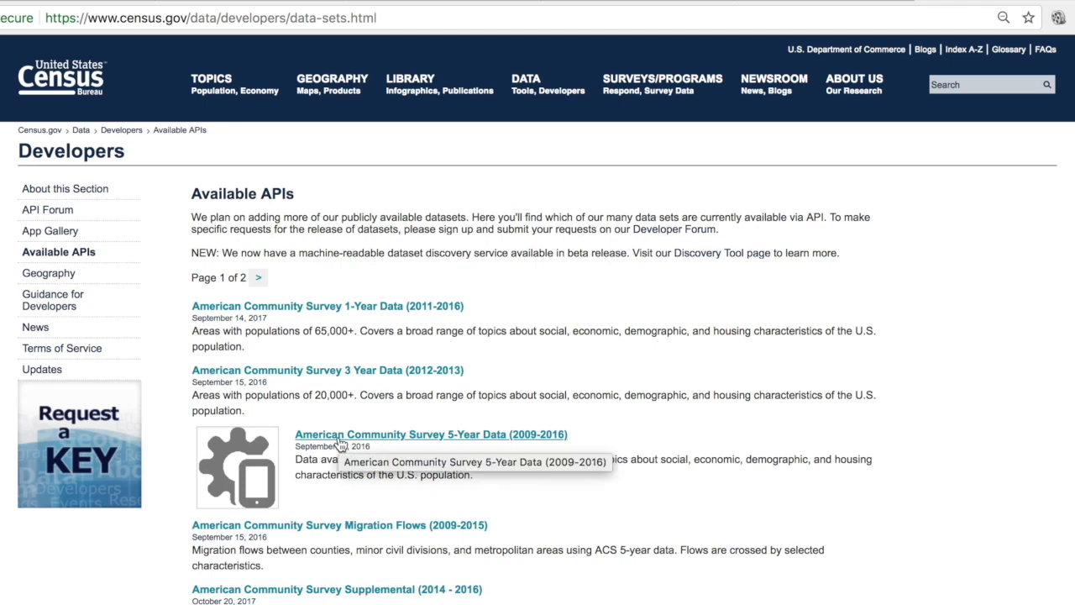
mouse_move(328, 481)
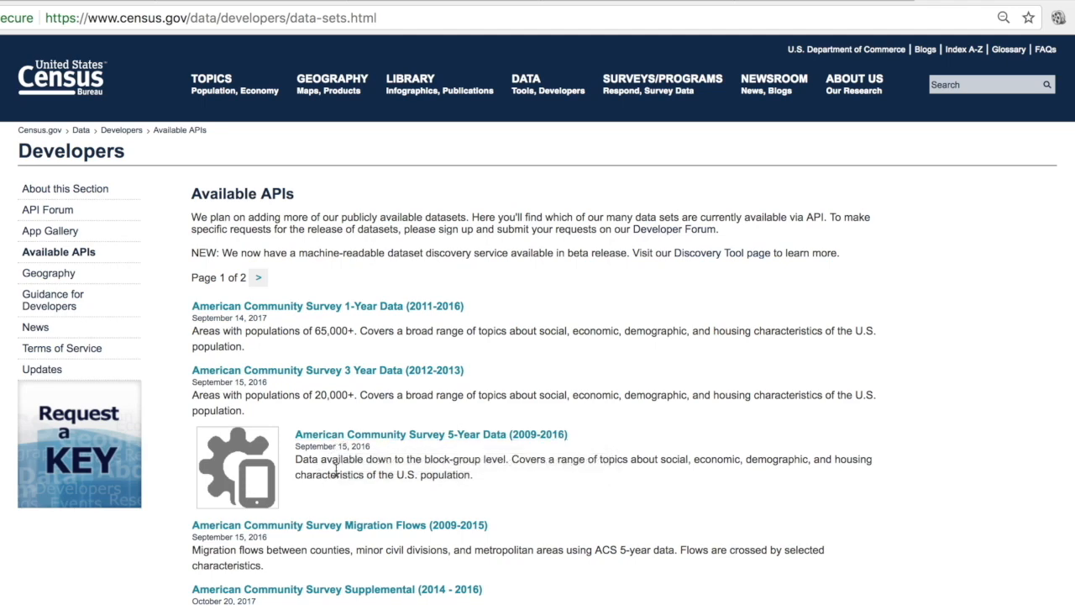
Open the ACS 5-Year Data (2009-2016) page and scroll to the Detailed Tables and Data Profiles sections
left_click(432, 434)
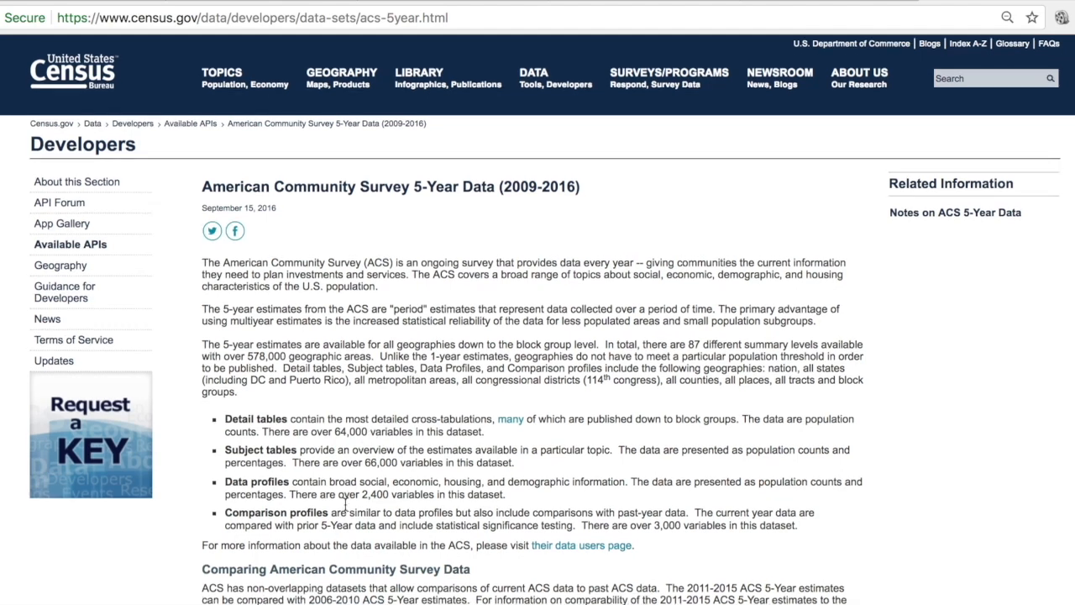
scroll("down", 3)
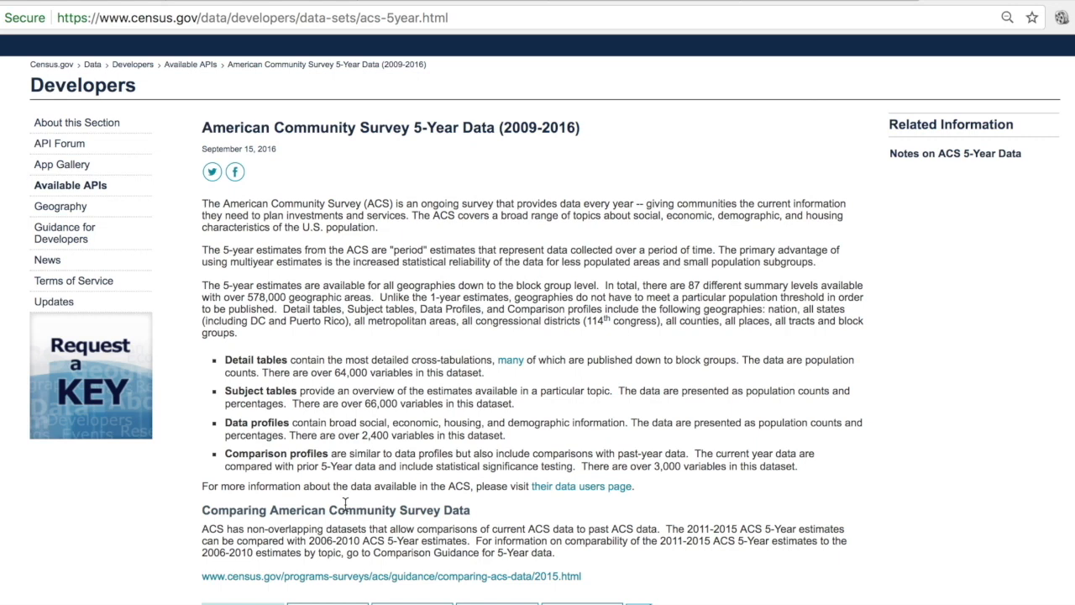
scroll("down", 3)
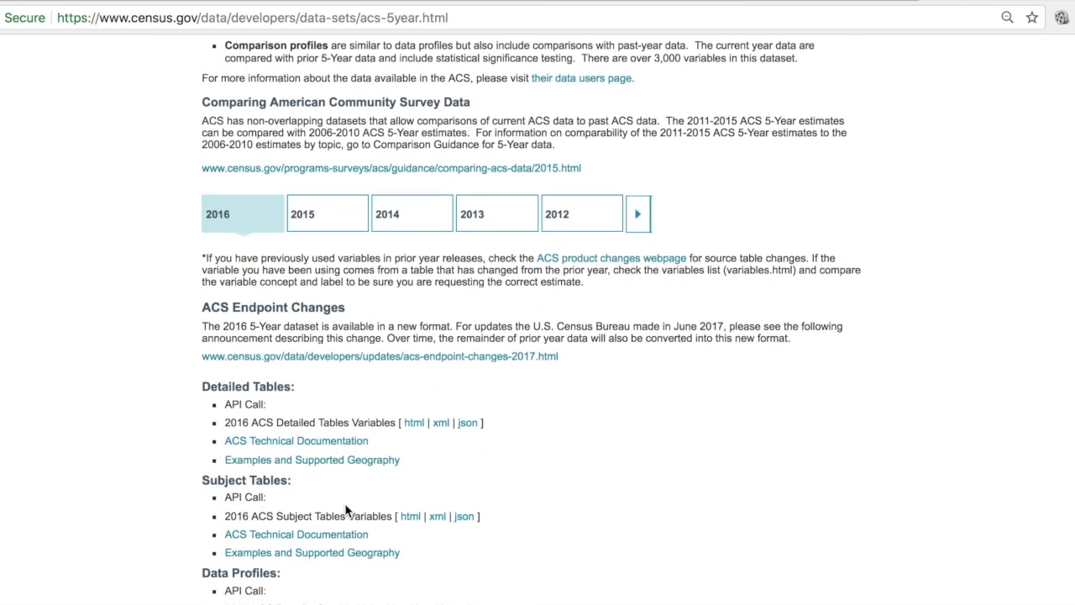
scroll("down", 3)
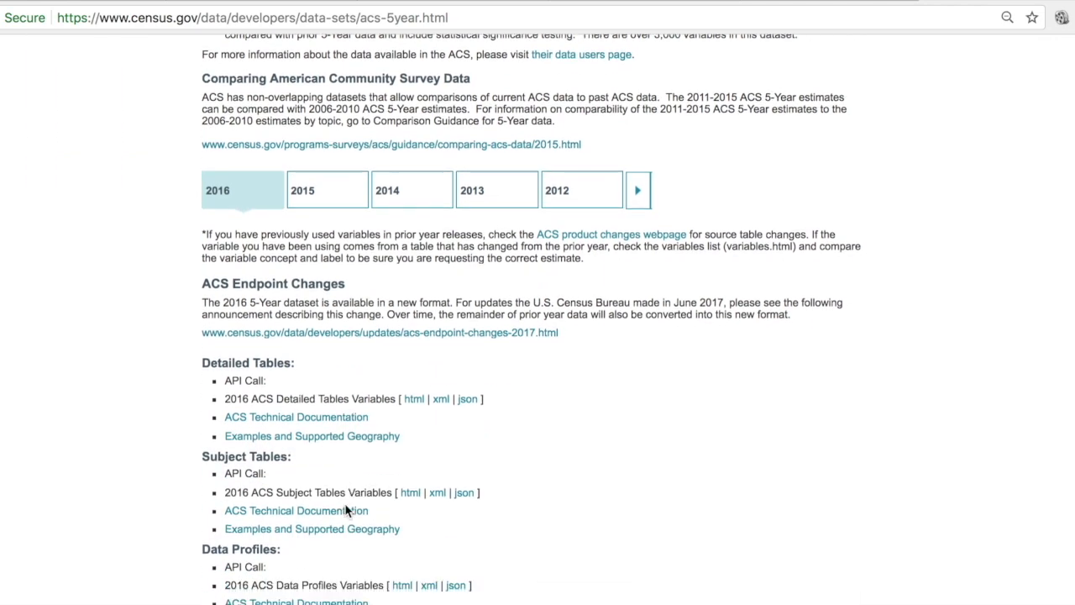
scroll("down", 3)
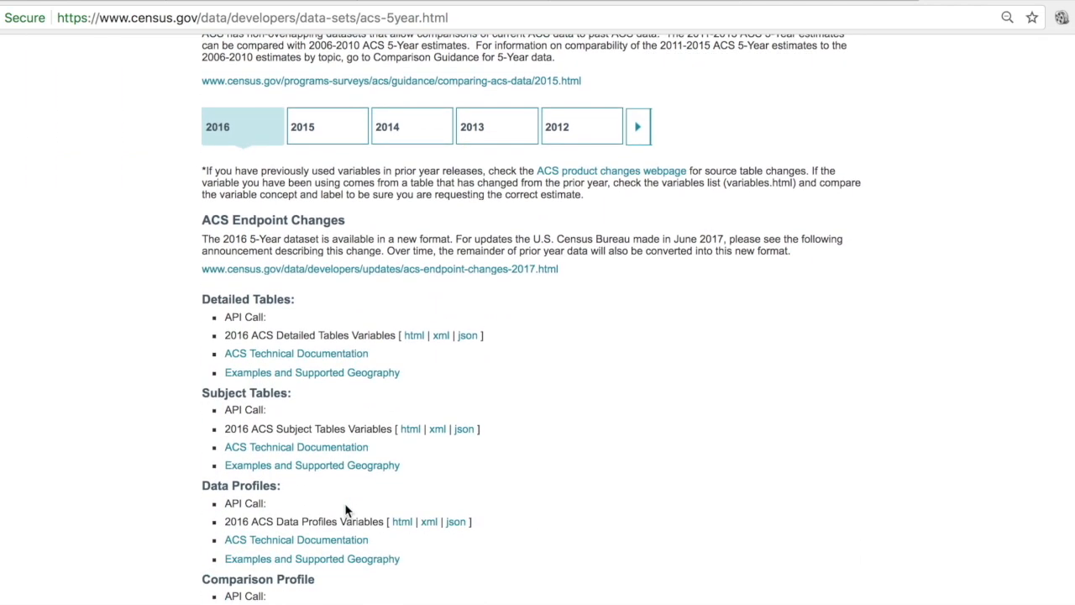
scroll("down", 3)
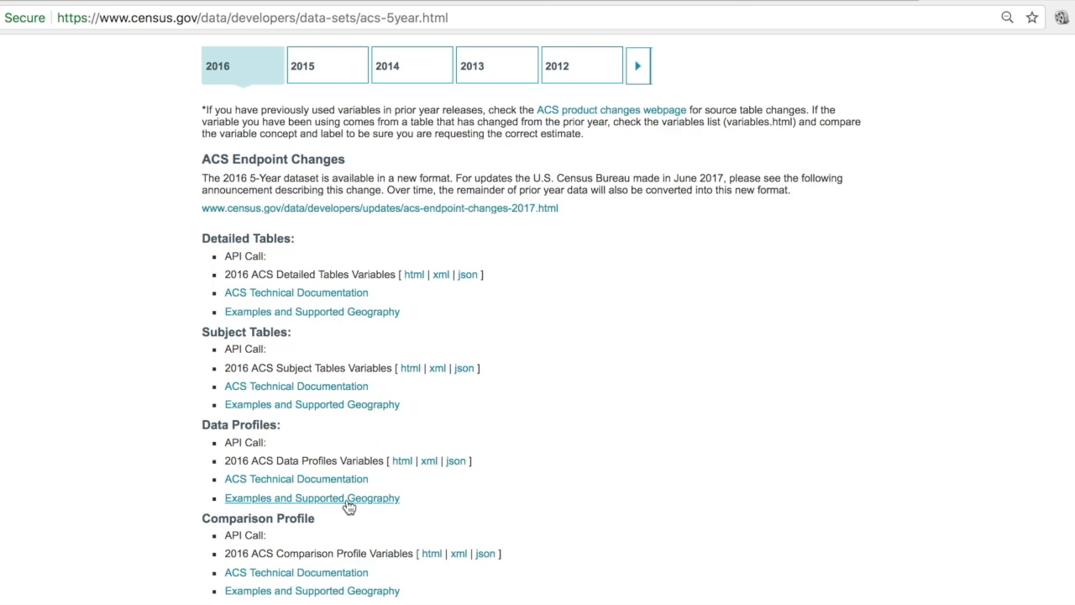
Open the /data/2016/acs/acs5/profile dataset listing on api.census.gov
left_click(311, 499)
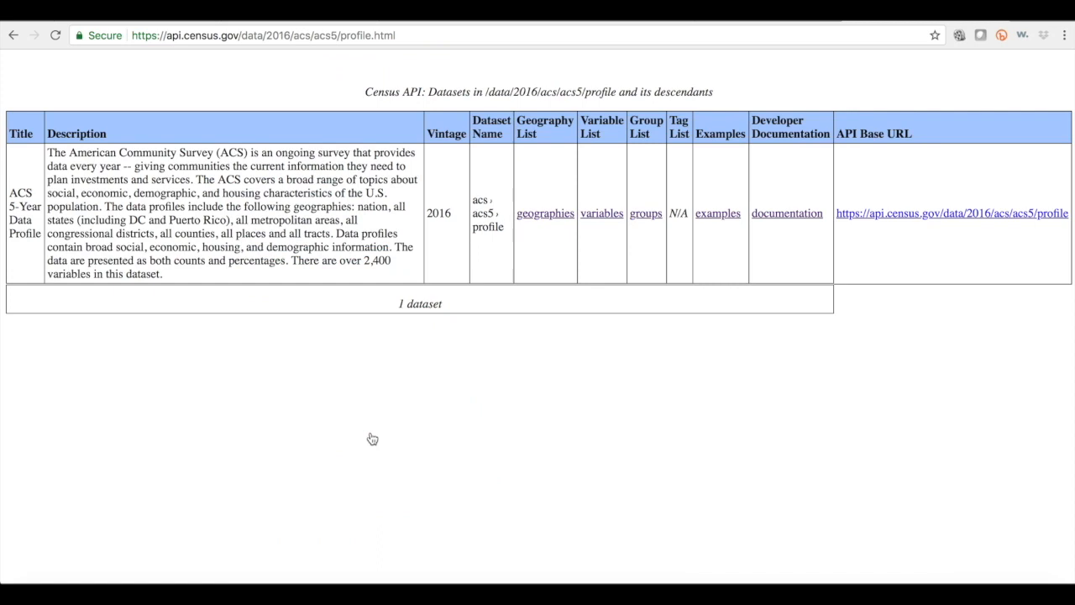
mouse_move(597, 366)
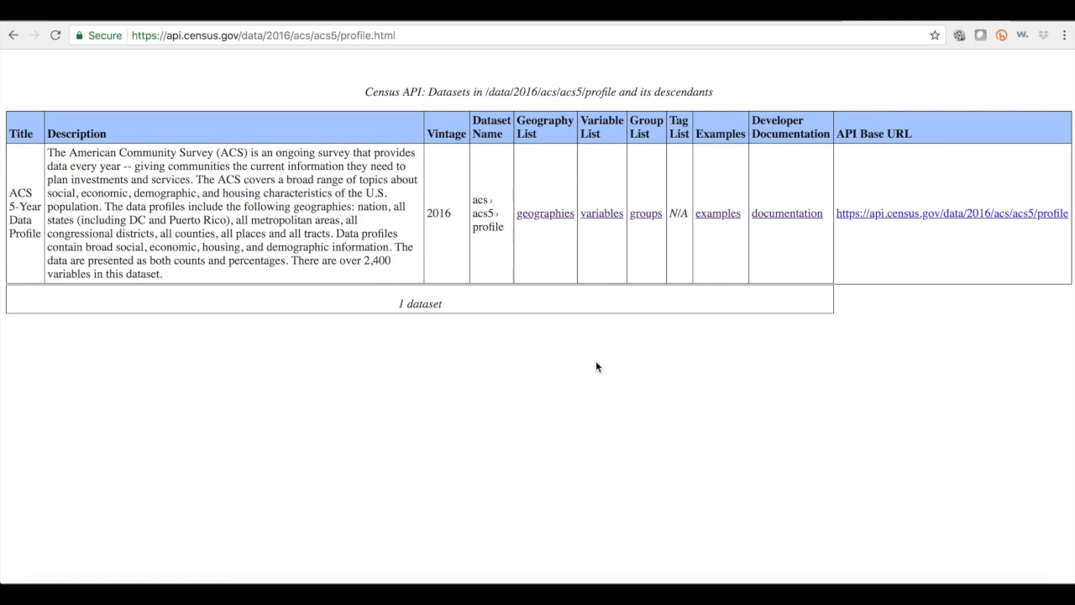
mouse_move(662, 254)
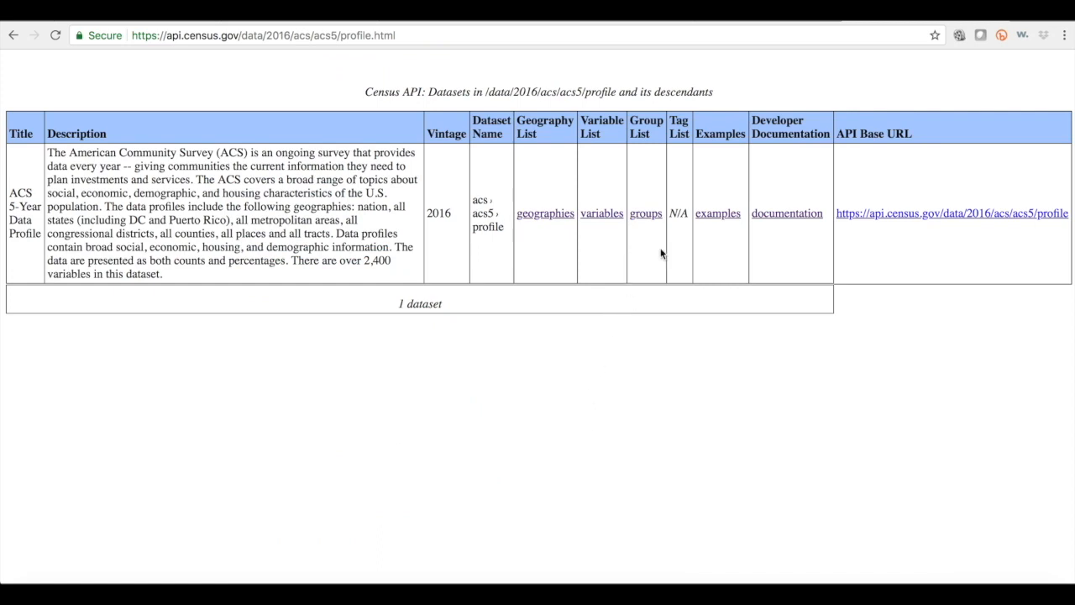
mouse_move(600, 267)
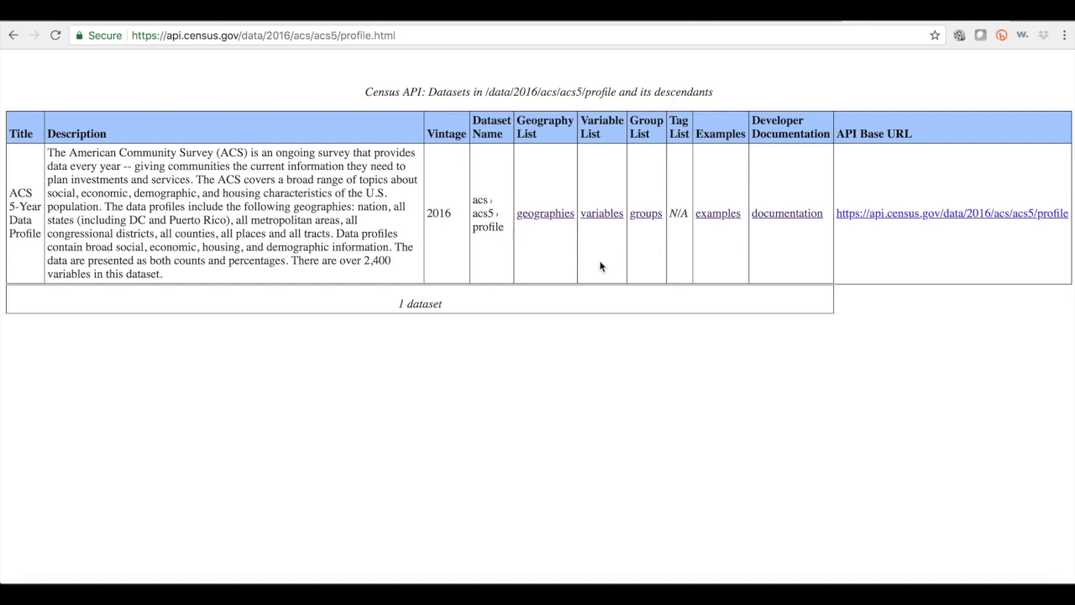
mouse_move(603, 216)
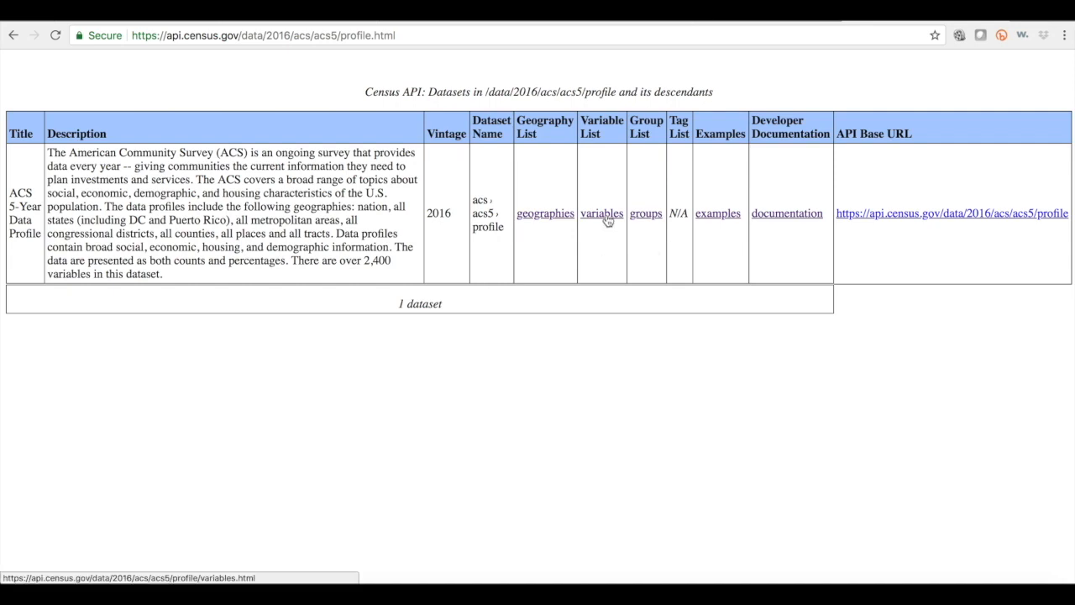
left_click(601, 213)
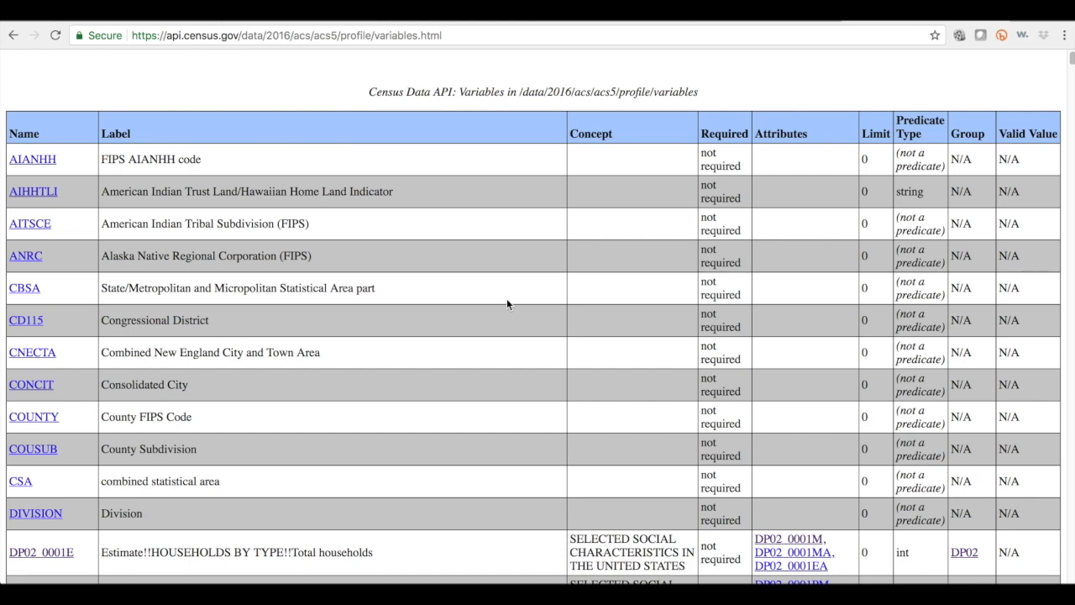
scroll("down", 3)
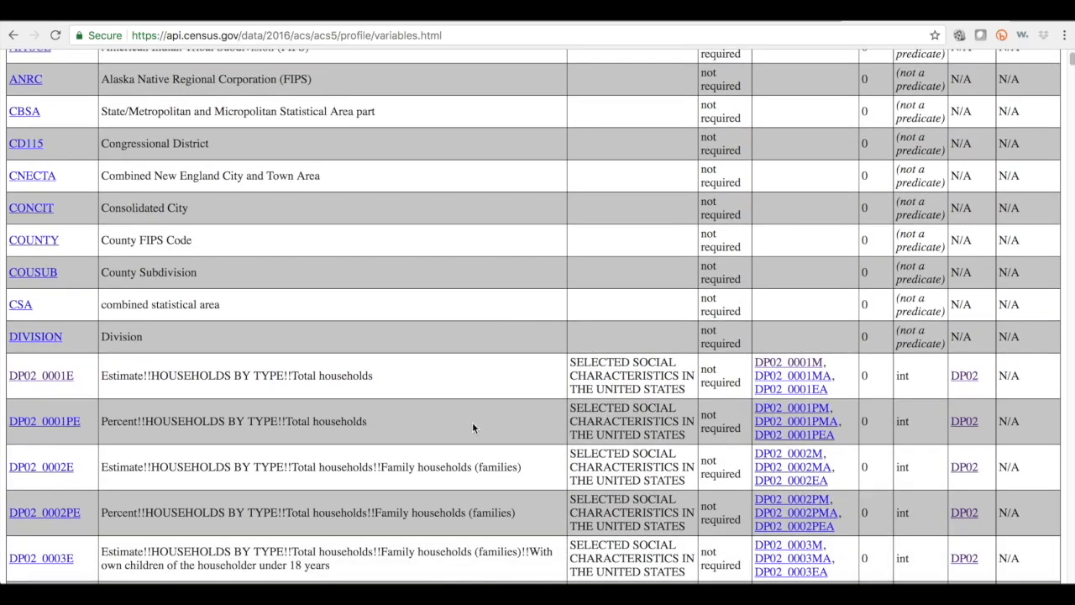
scroll("down", 3)
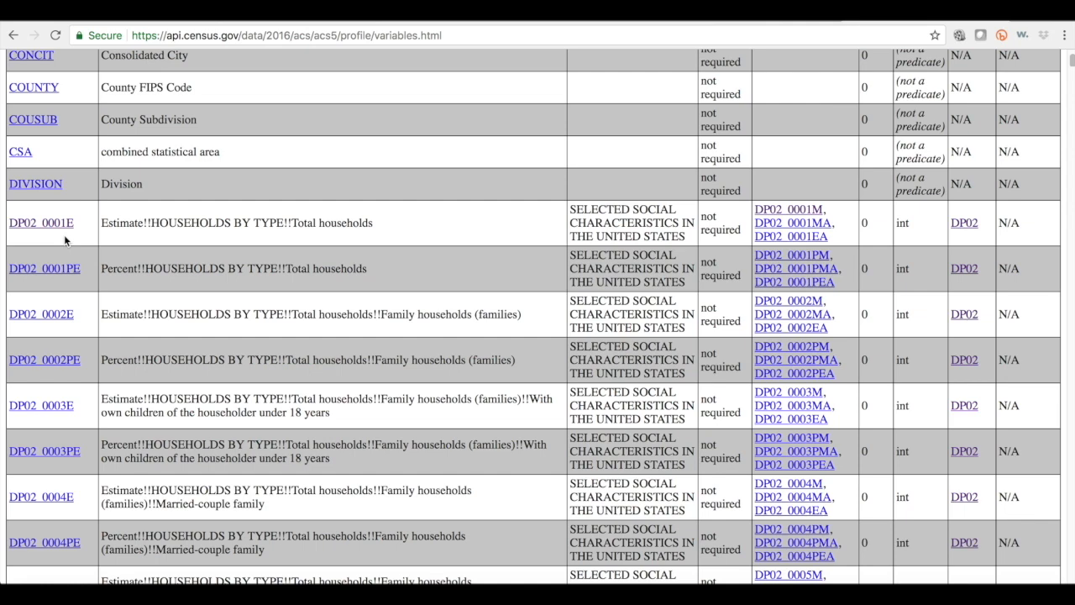
mouse_move(44, 240)
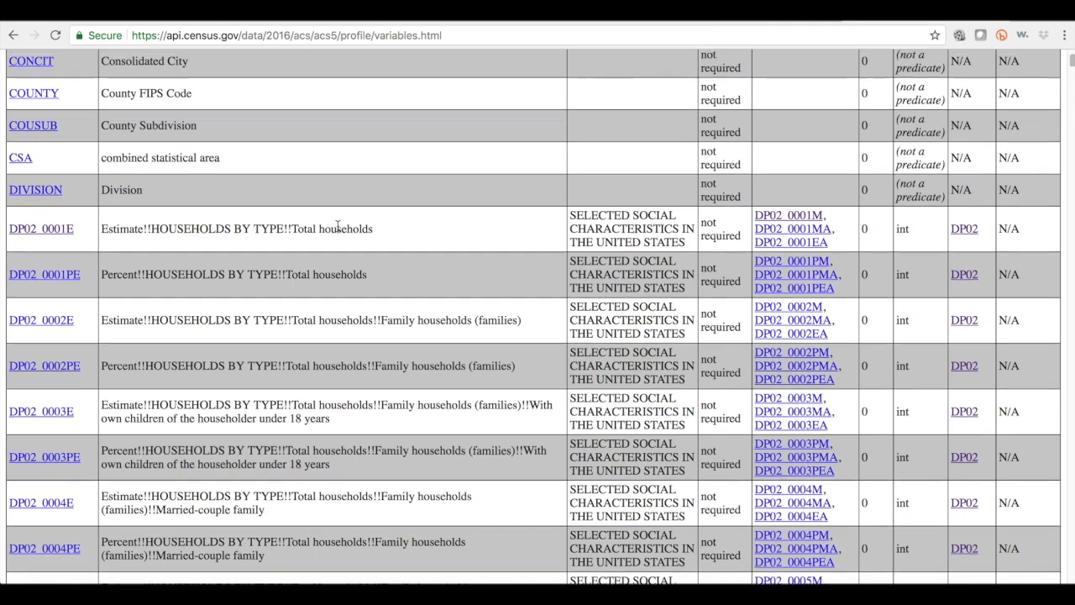
scroll("up", 3)
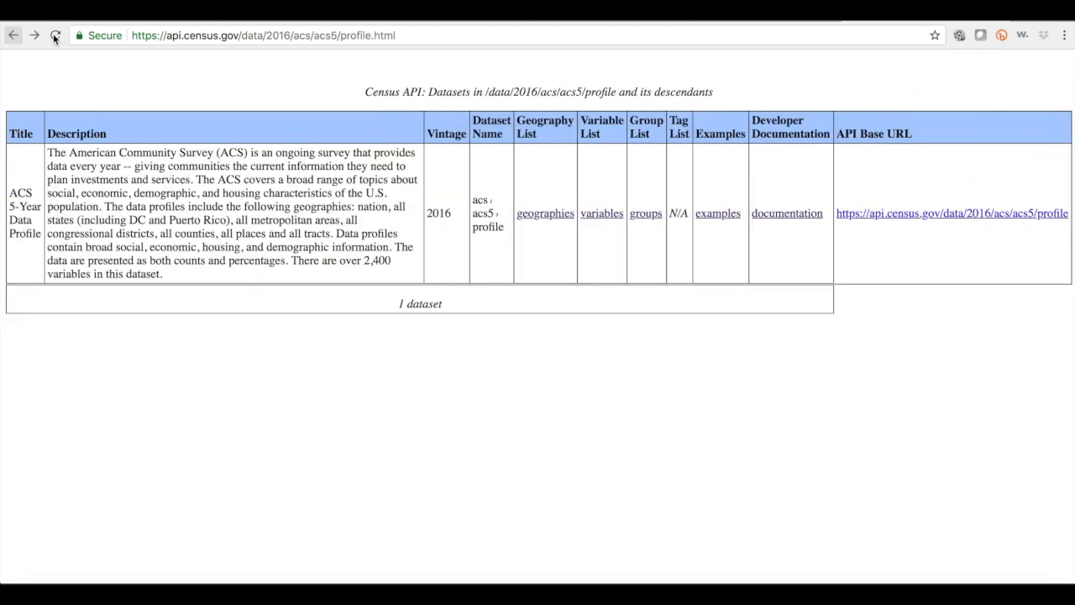
mouse_move(718, 217)
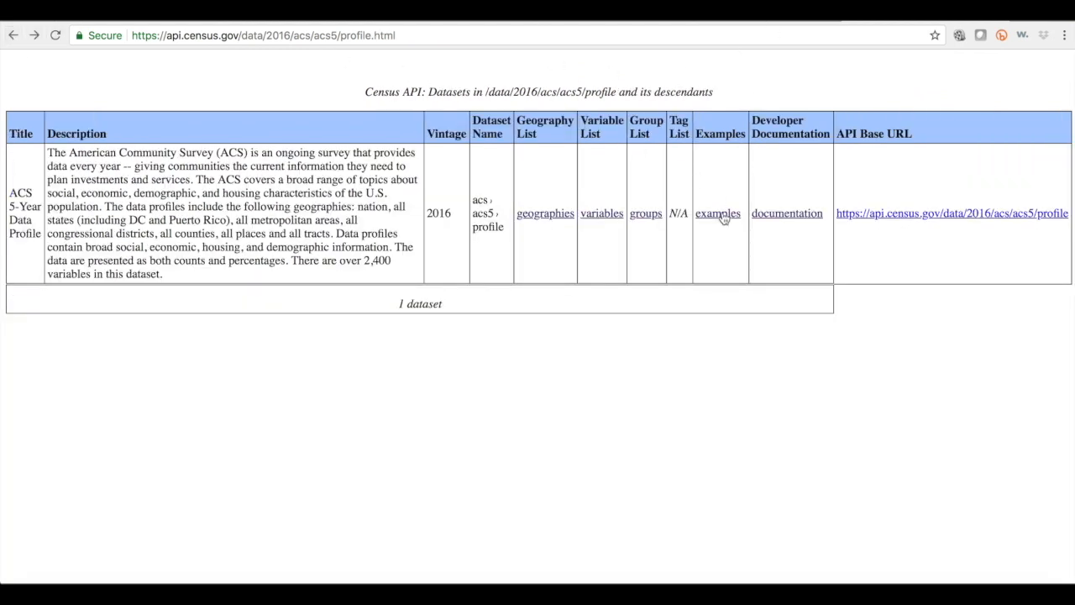
mouse_move(718, 217)
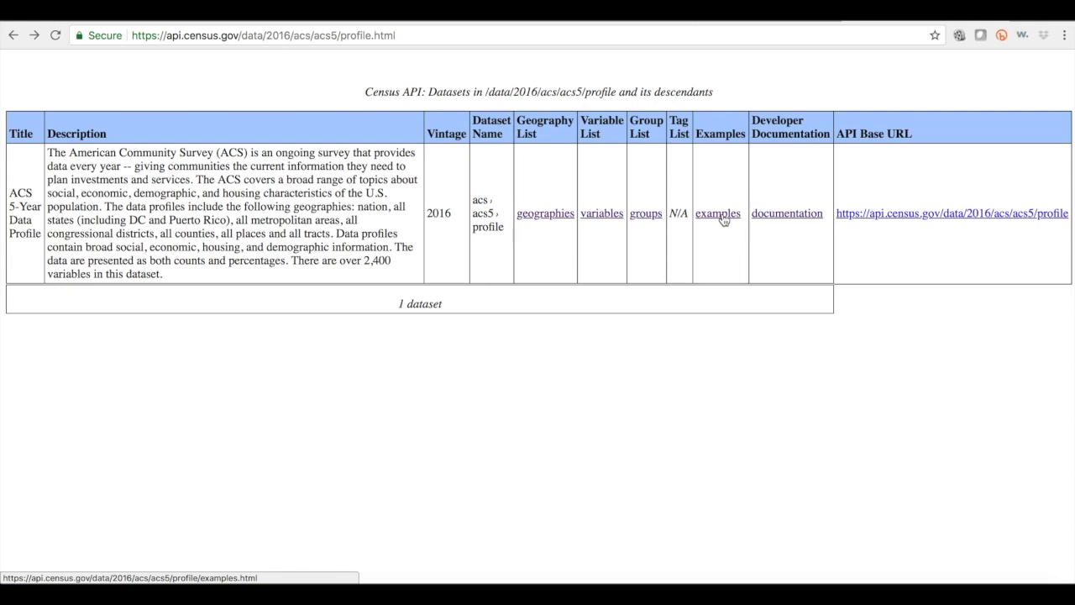
Open the examples page for the 2016 ACS 5-Year Data Profile dataset
left_click(719, 212)
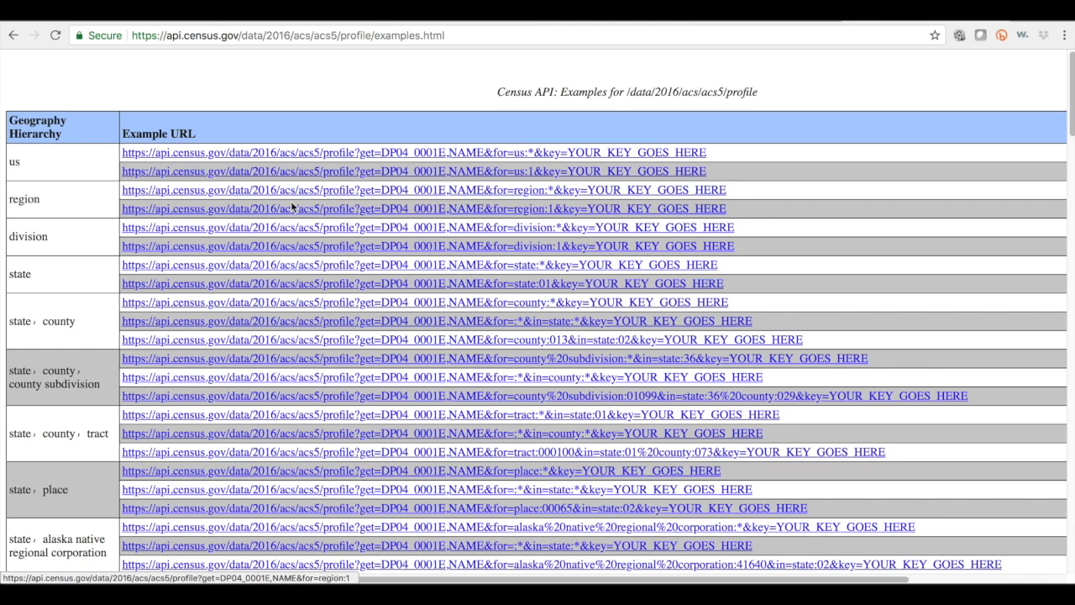
mouse_move(241, 262)
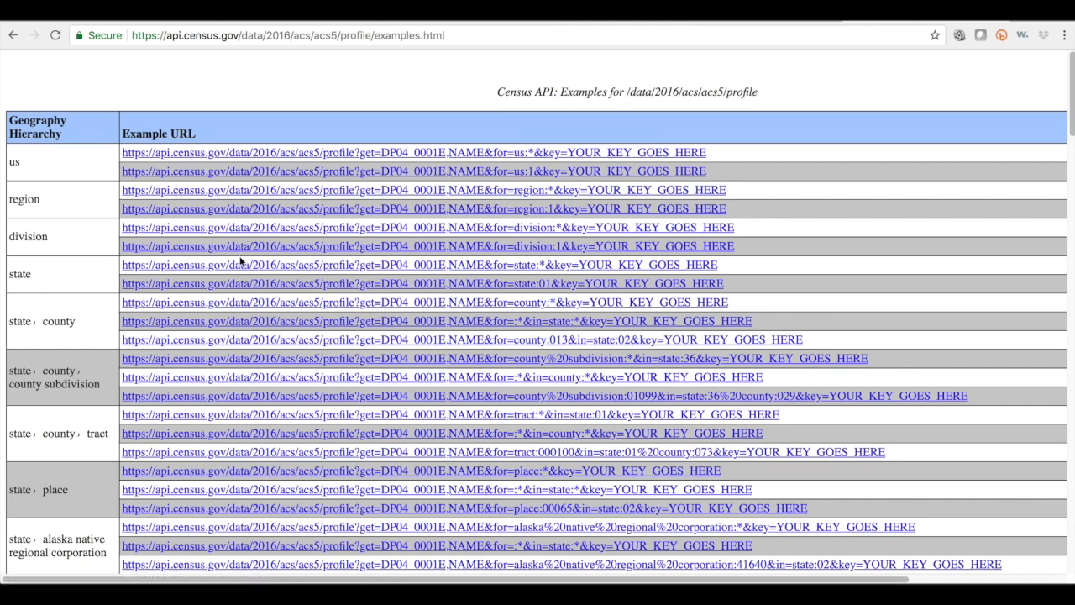
mouse_move(173, 270)
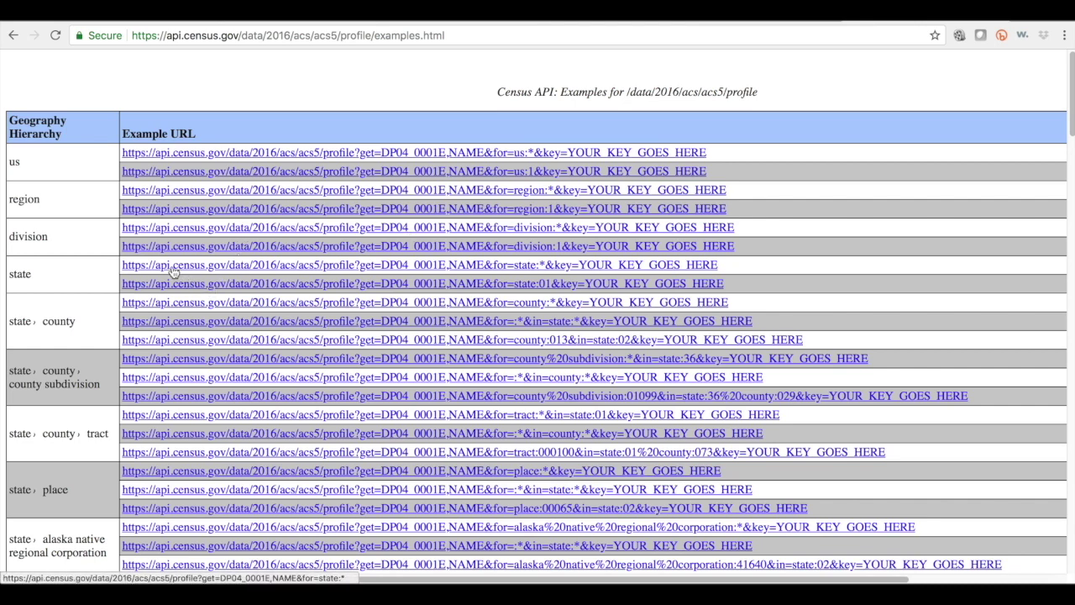
mouse_move(412, 272)
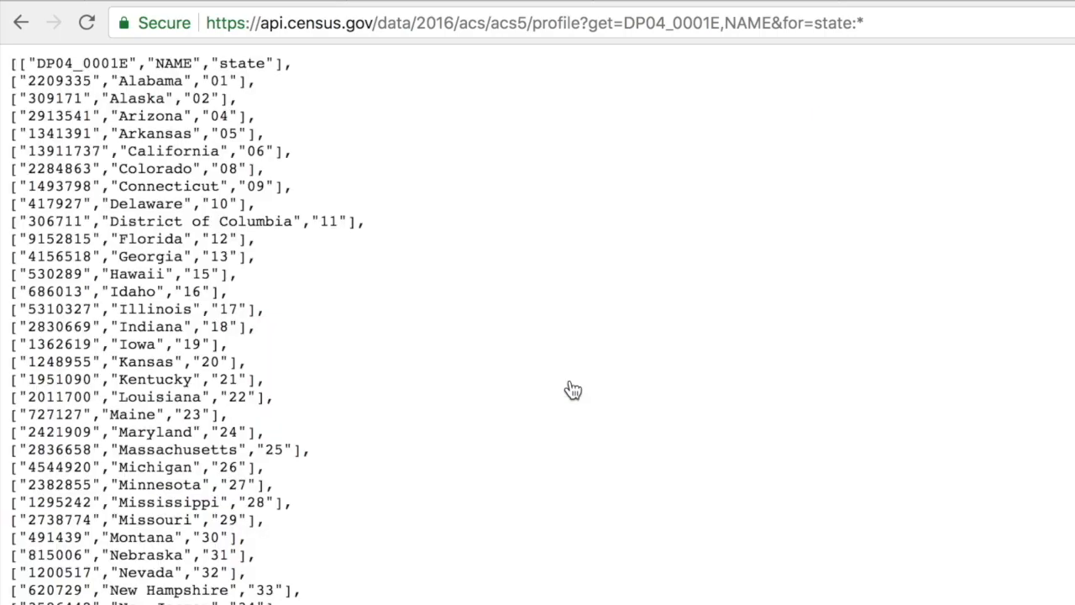
mouse_move(135, 384)
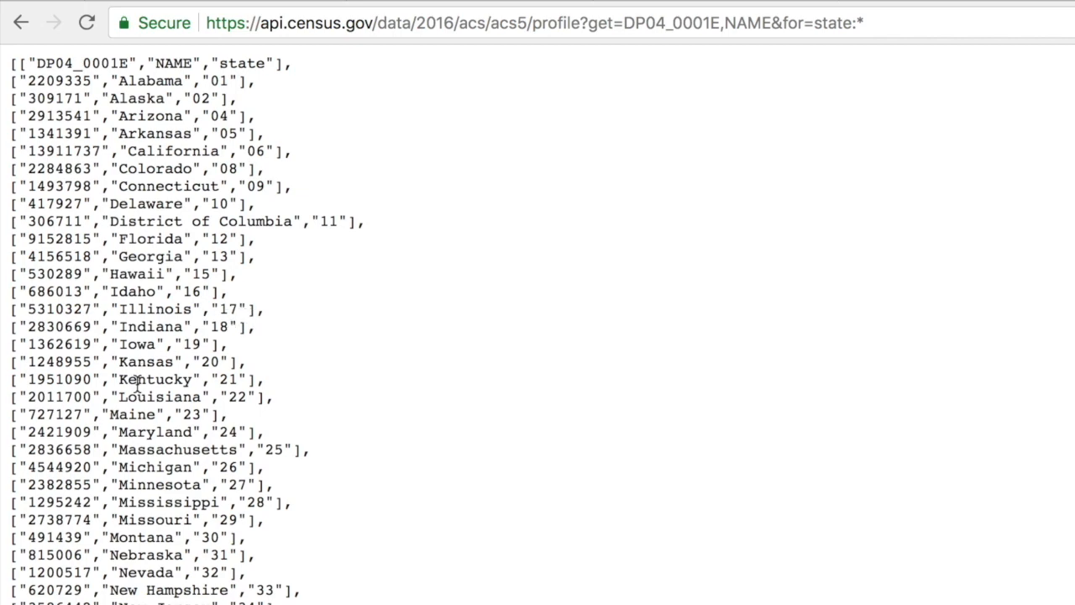
Scroll through the DP04_0001E state results returned by the state-level example request
scroll("down", 3)
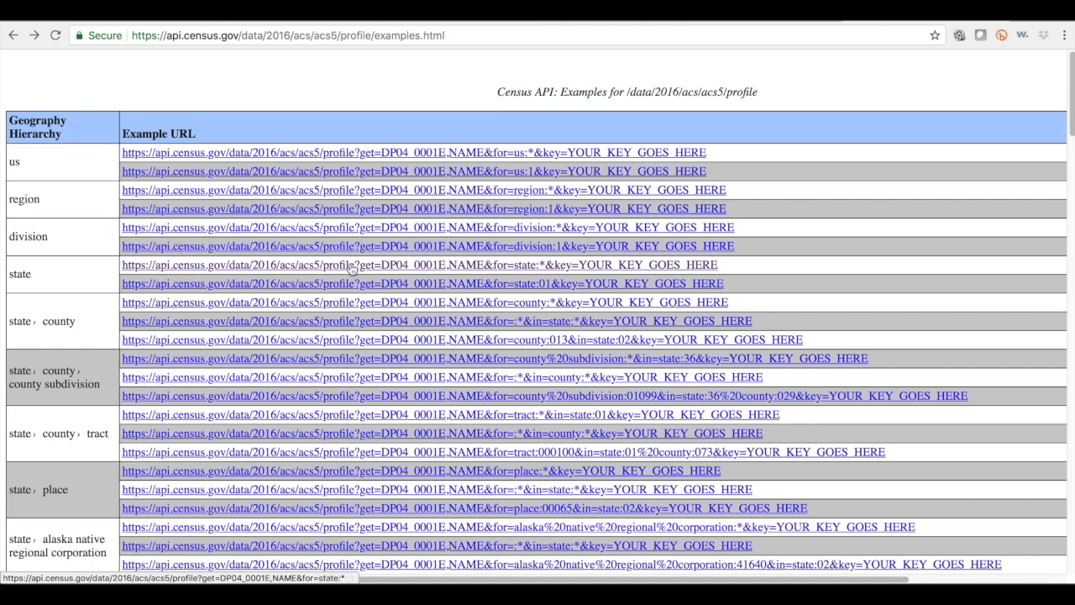
mouse_move(409, 275)
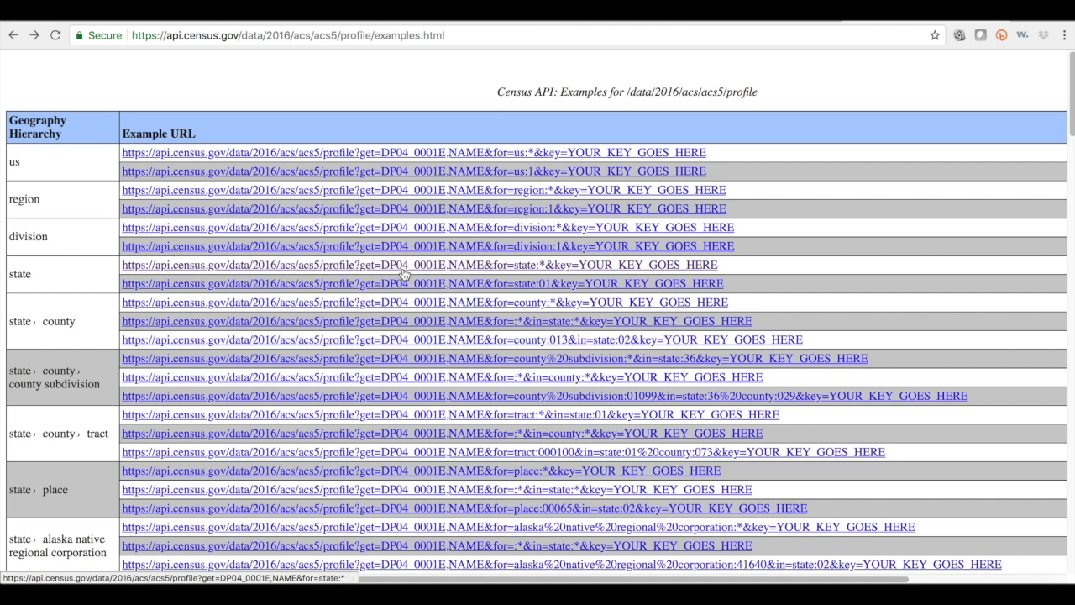